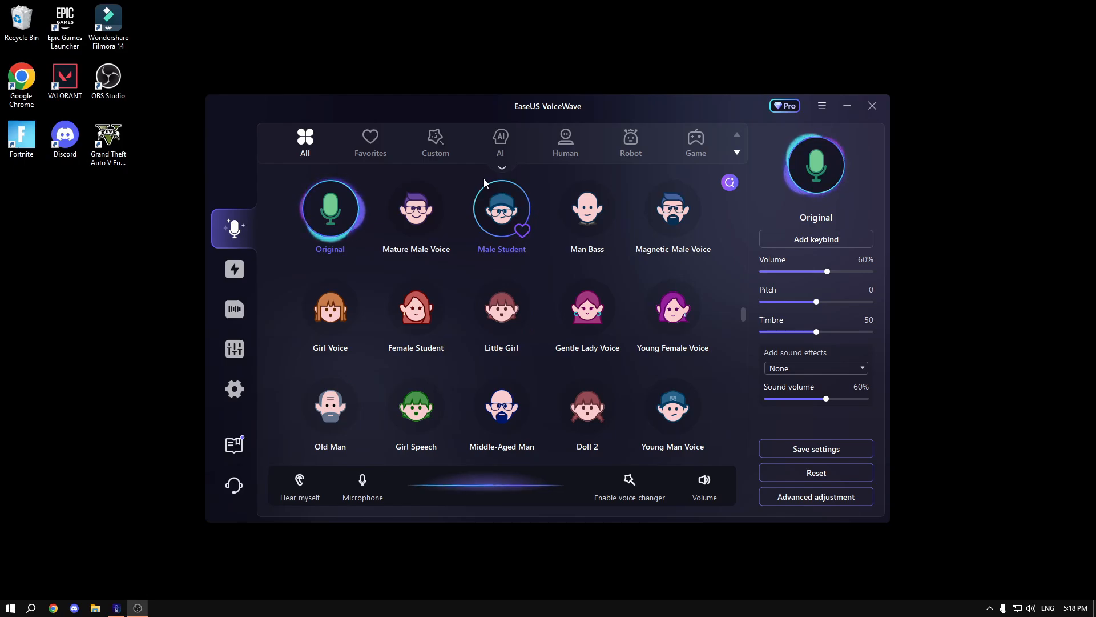
Step: Try the Mature Male Voice and Old Man presets, then show the AI voices and the full list
{"action": "left_click", "coordinate": [416, 208]}
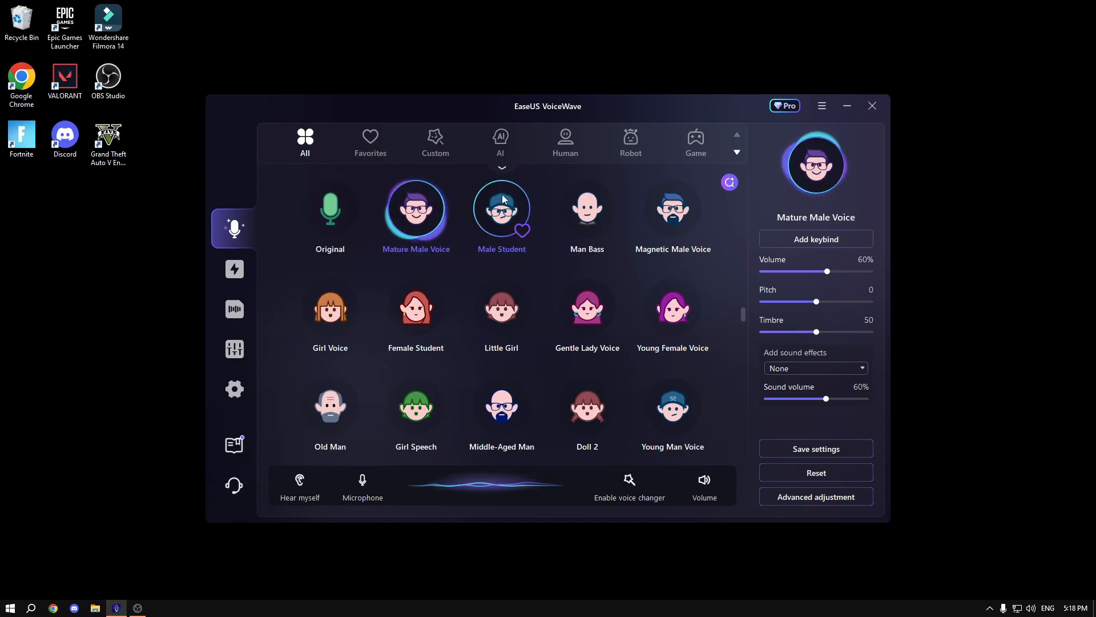
{"action": "left_click", "coordinate": [329, 405]}
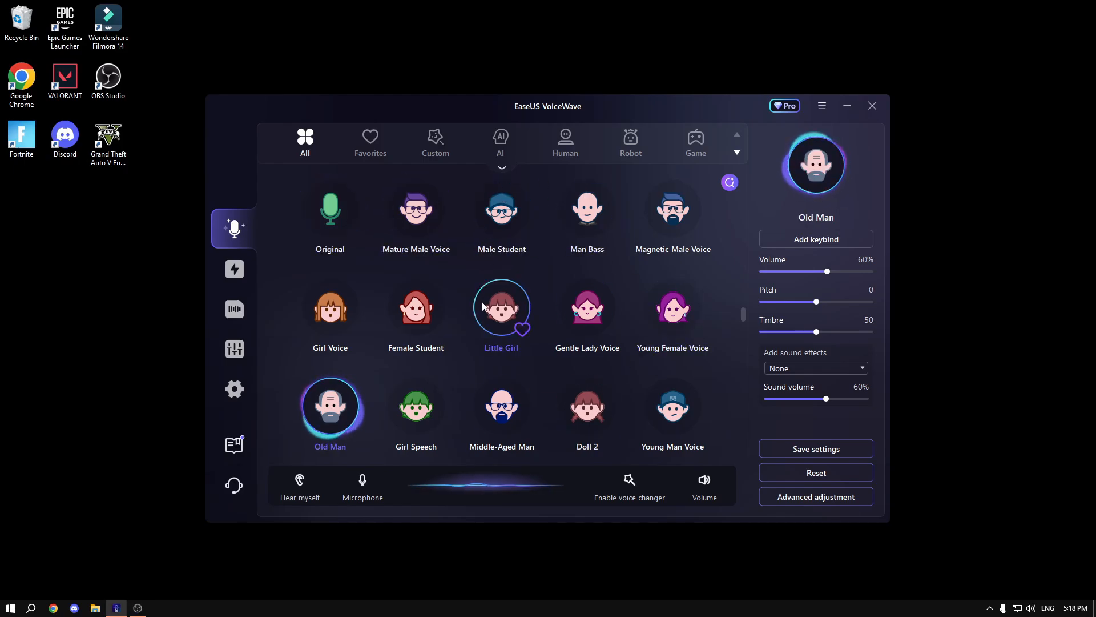
{"action": "left_click", "coordinate": [500, 140]}
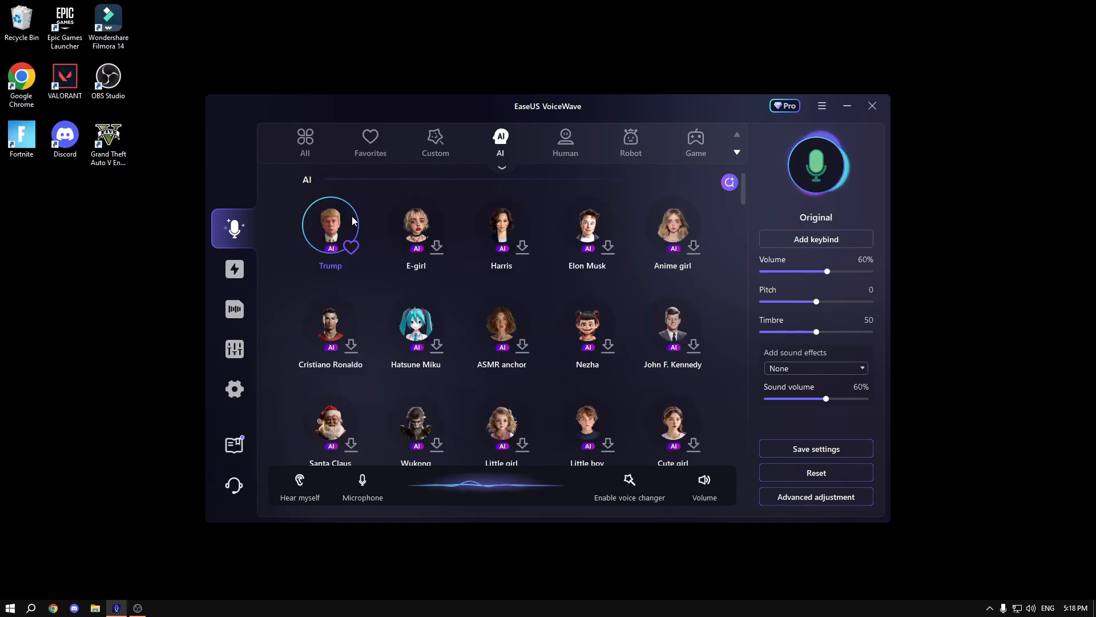
{"action": "left_click", "coordinate": [330, 224]}
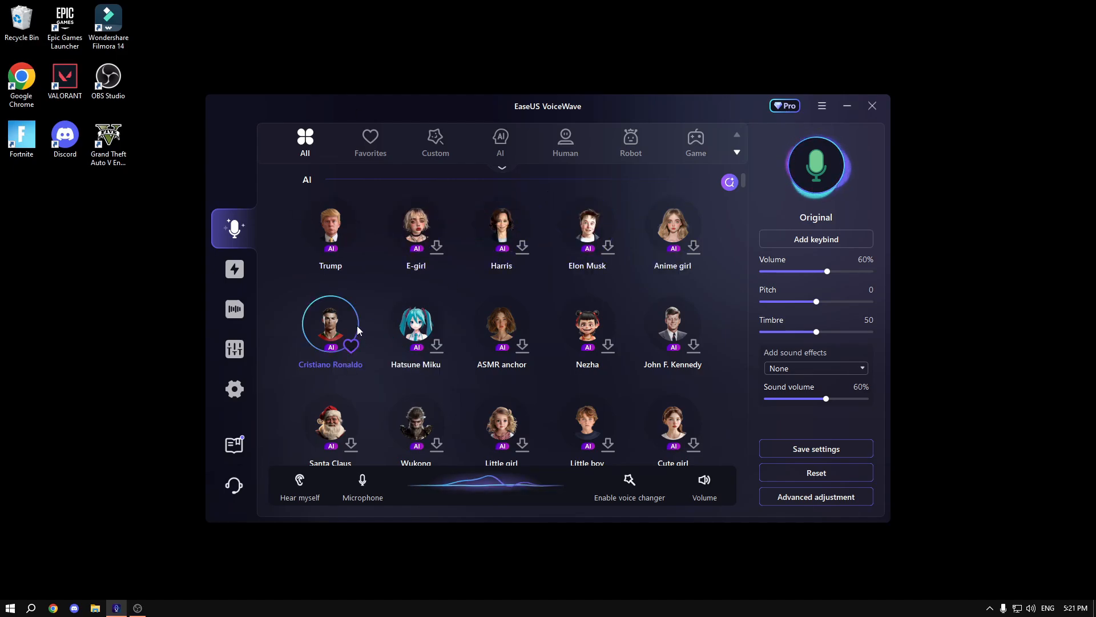
Step: Apply the Ice King voice further down the list and bring up the Christmas sound effects library
{"action": "scroll", "scroll_direction": "down", "scroll_amount": 3}
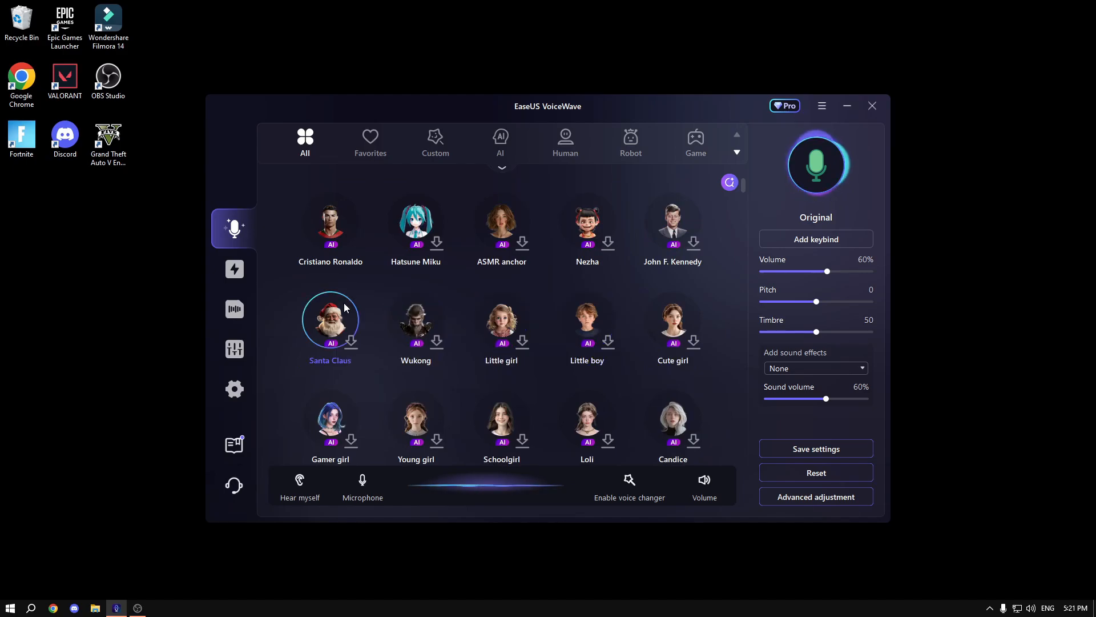
{"action": "scroll", "scroll_direction": "down", "scroll_amount": 3}
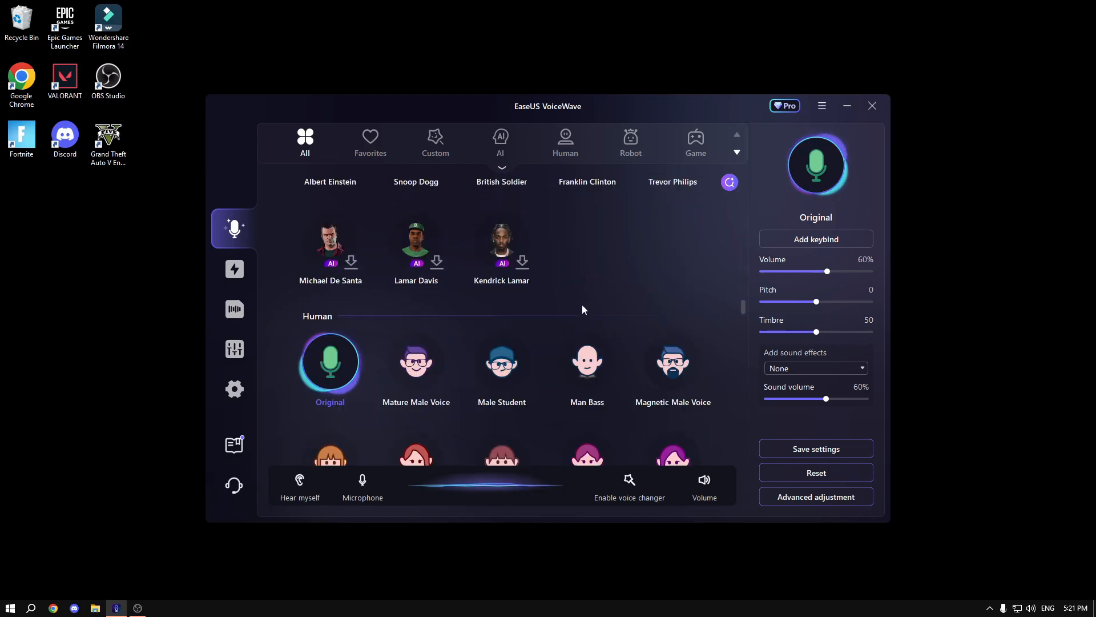
{"action": "scroll", "scroll_direction": "down", "scroll_amount": 3}
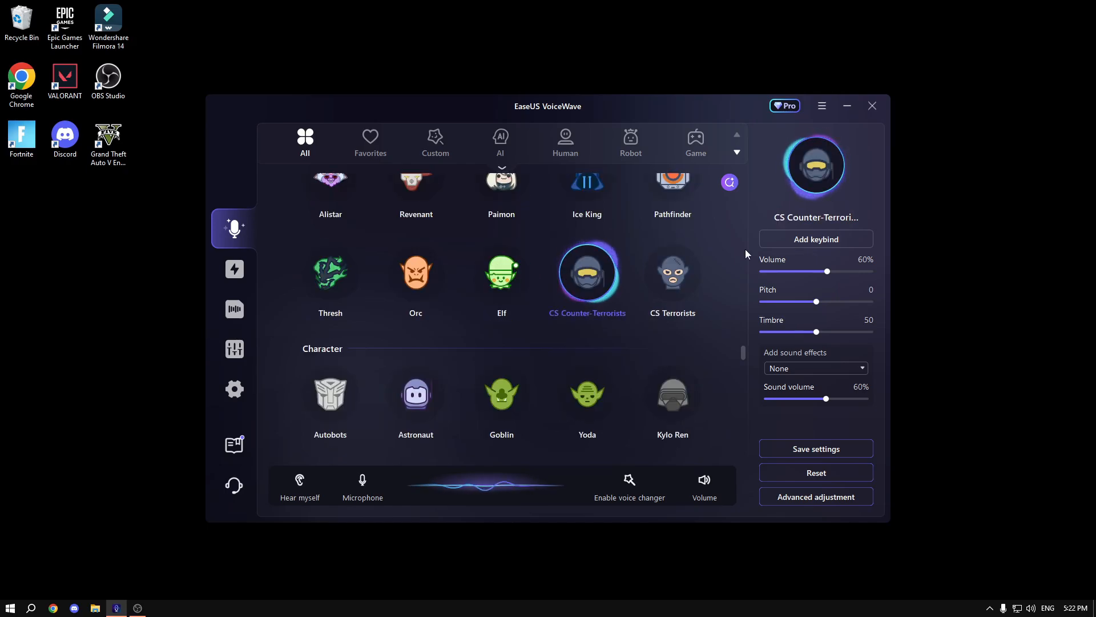
{"action": "left_click", "coordinate": [587, 184]}
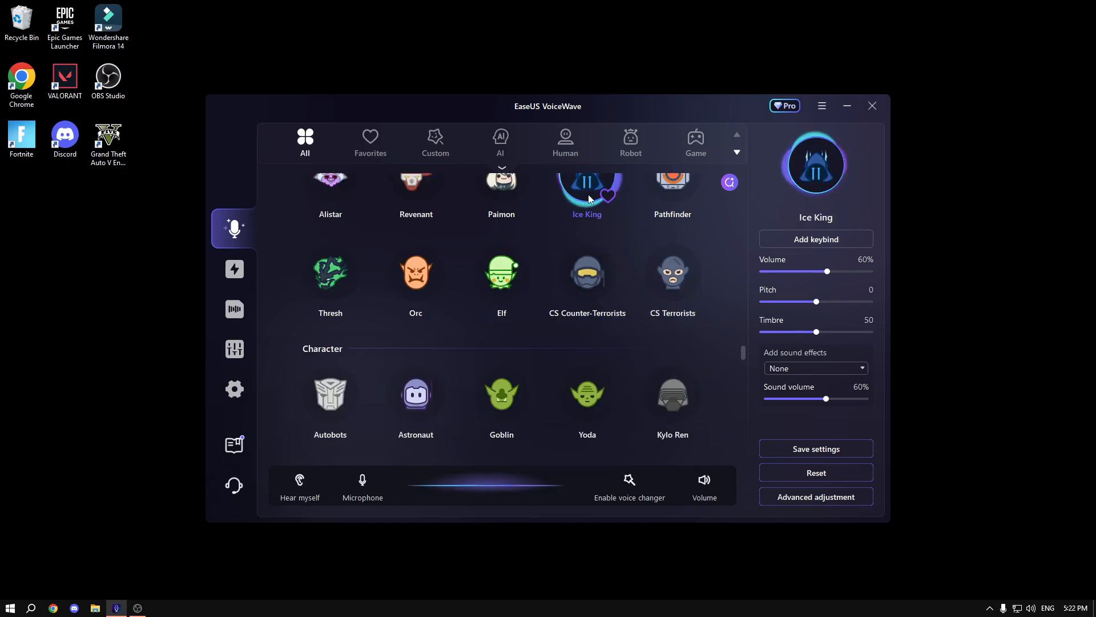
{"action": "left_click", "coordinate": [235, 268]}
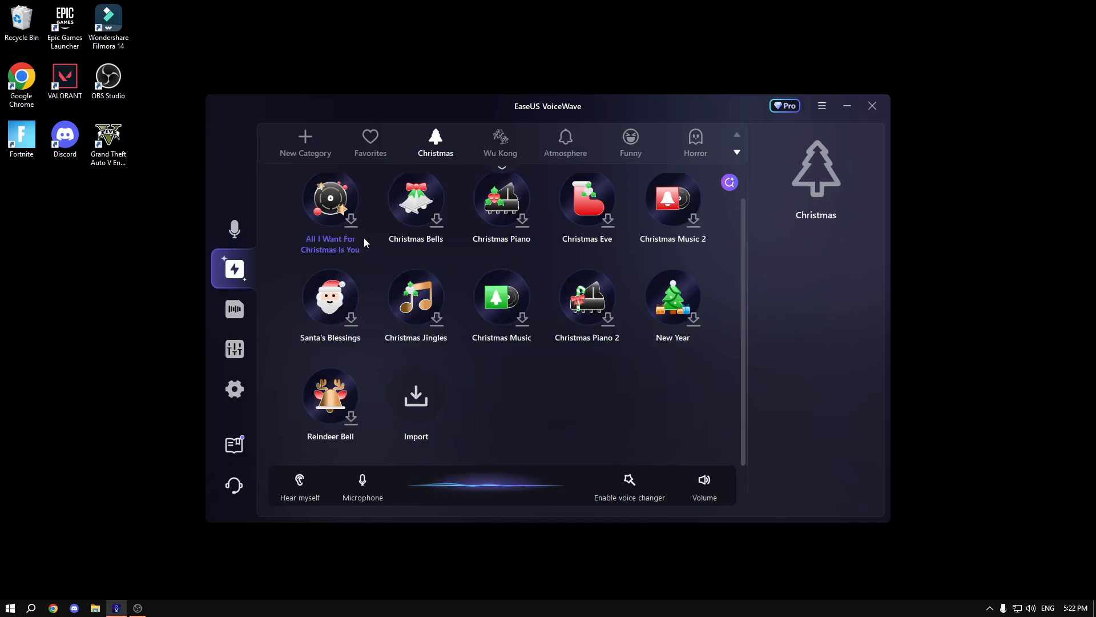
Step: Play Christmas Jingles, enable Distortion and Echo in the custom voice editor, then return to the voice presets
{"action": "left_click", "coordinate": [416, 298]}
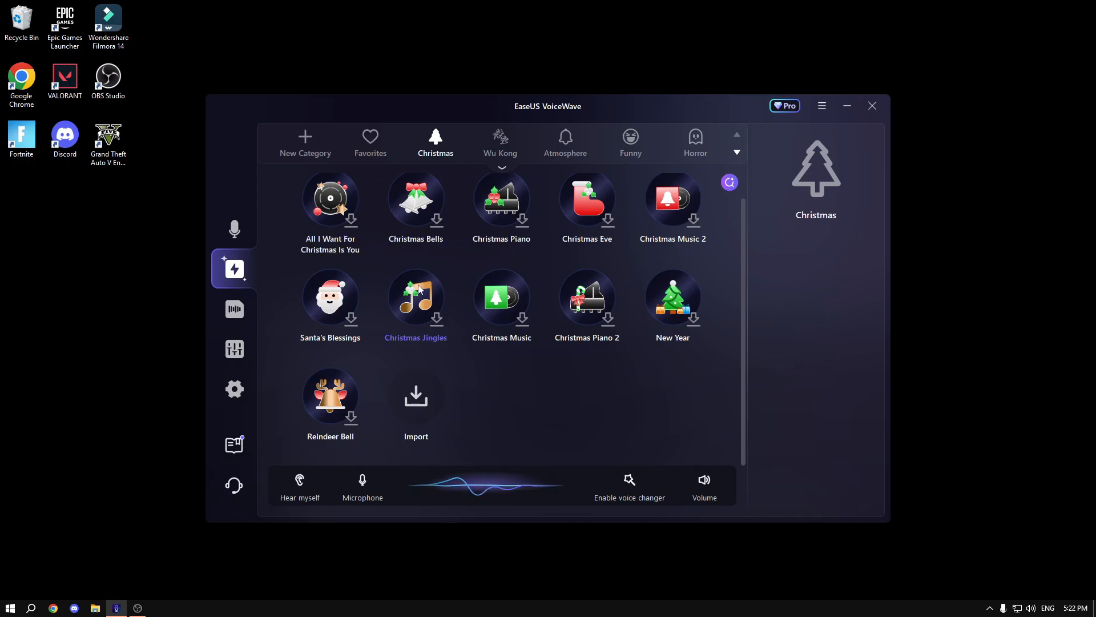
{"action": "left_click", "coordinate": [234, 348]}
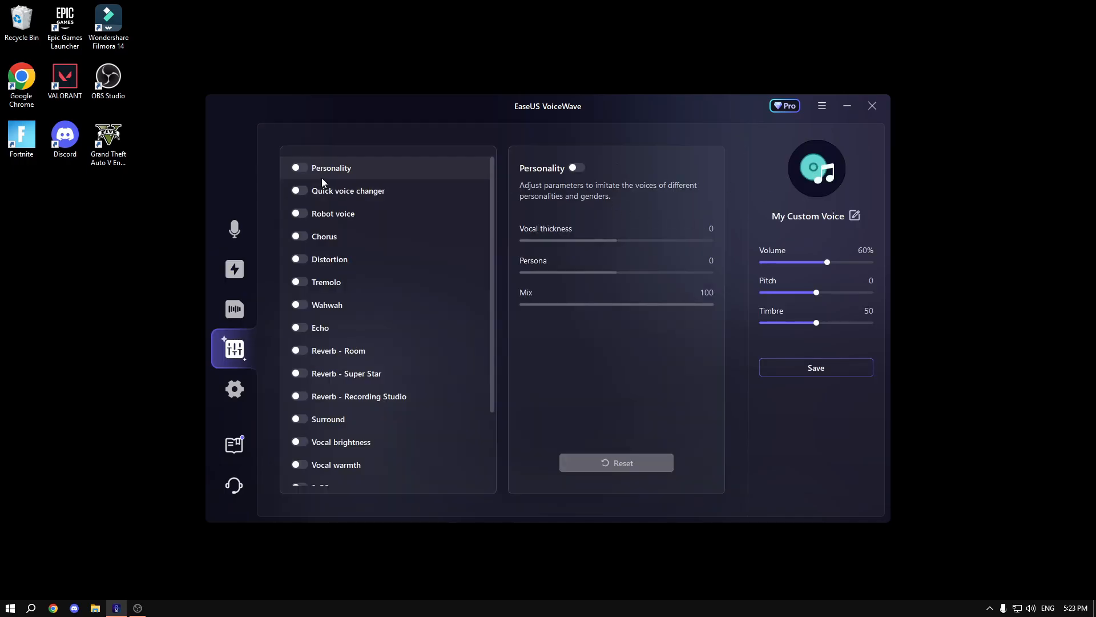
{"action": "left_click", "coordinate": [329, 260]}
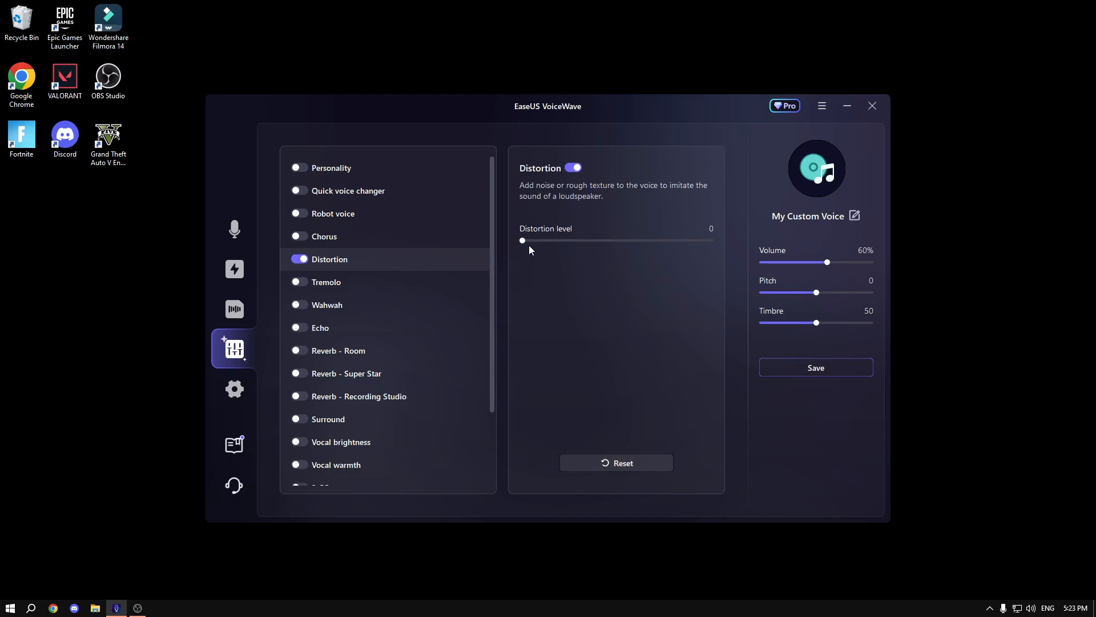
{"action": "left_click", "coordinate": [320, 328]}
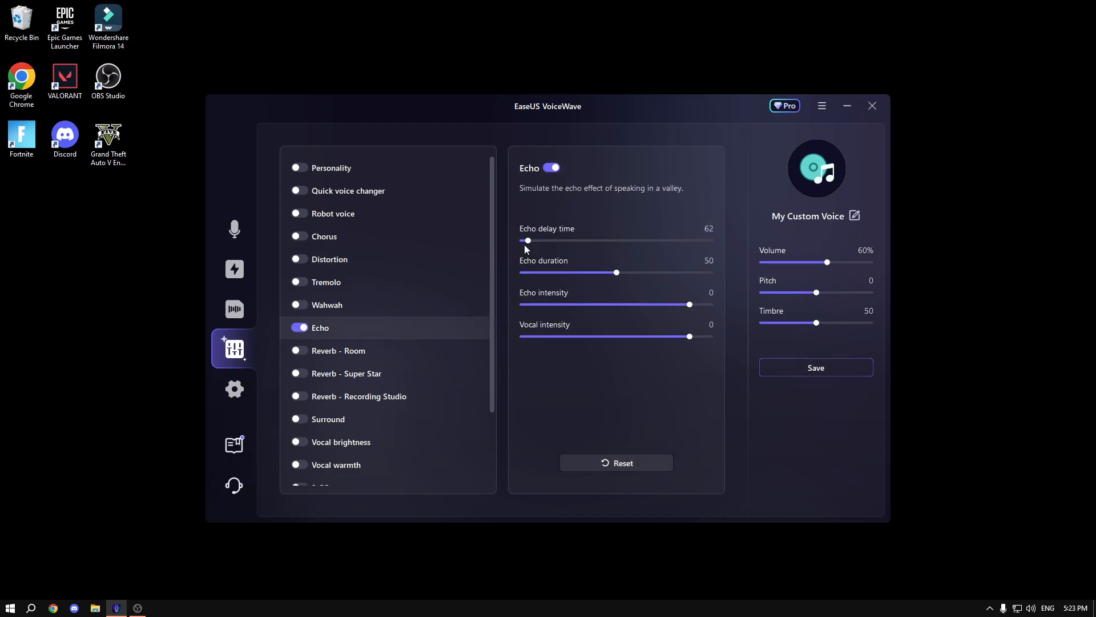
{"action": "left_click", "coordinate": [234, 228]}
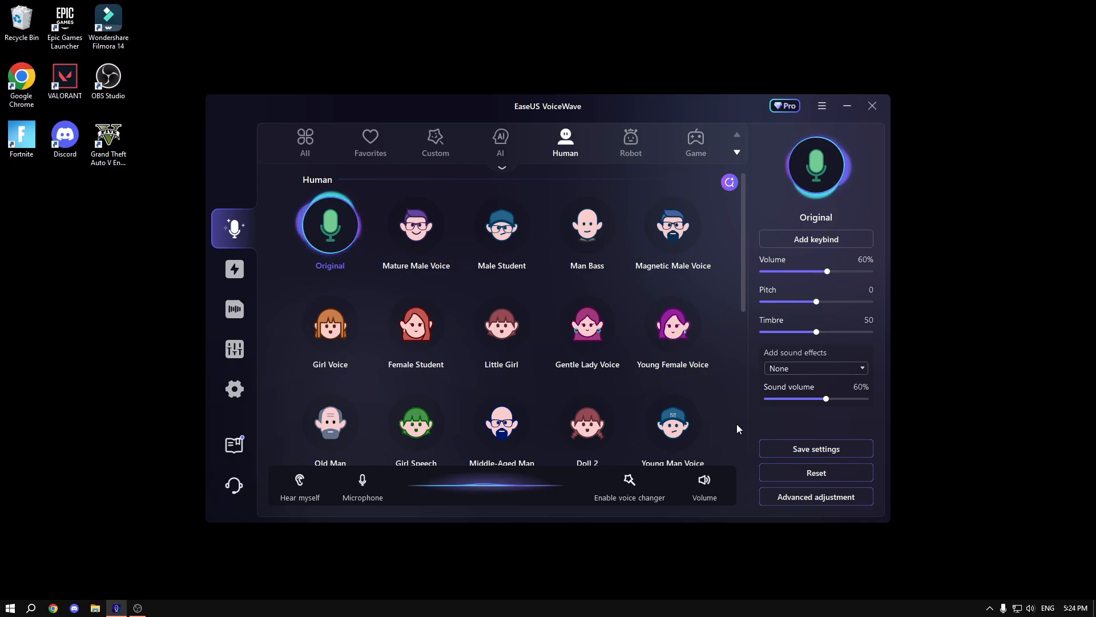
{"action": "mouse_move", "coordinate": [459, 136]}
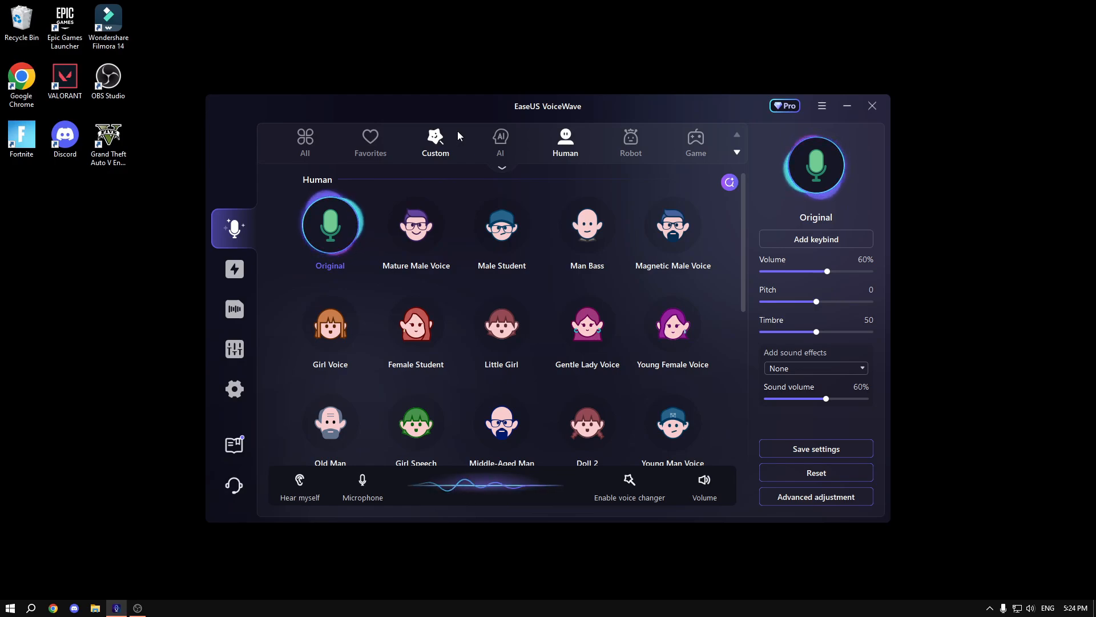
Step: Close EaseUS VoiceWave and launch Voicemod V3 from the desktop shortcut
{"action": "left_click", "coordinate": [847, 105]}
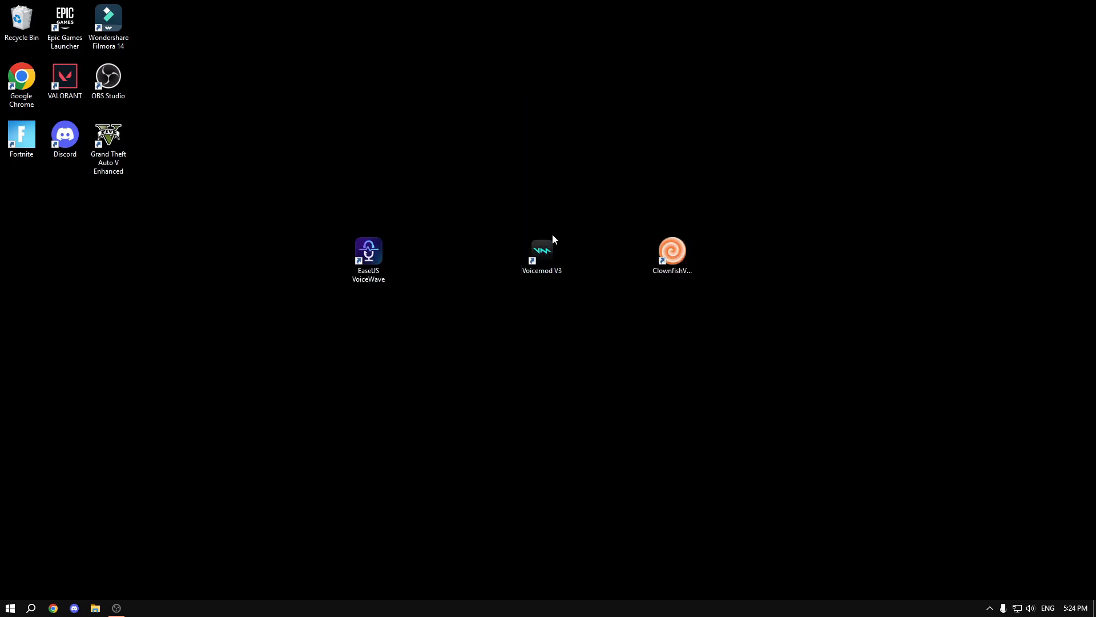
{"action": "double_click", "coordinate": [541, 251]}
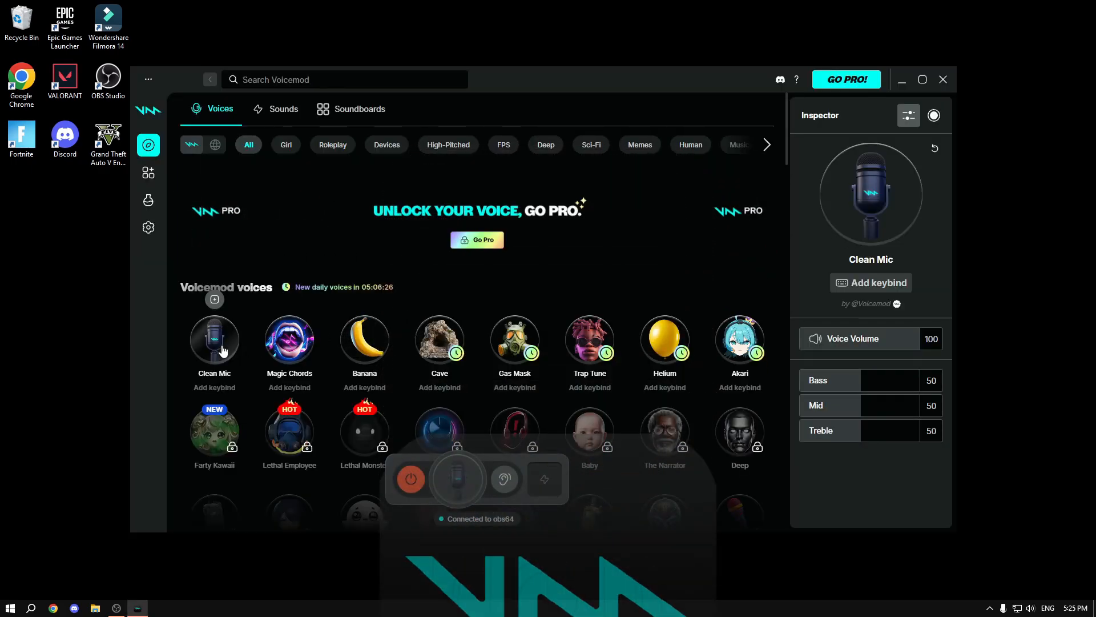
Step: Play the Honk and Sad Trombone sounds from My first soundboard
{"action": "left_click", "coordinate": [213, 341]}
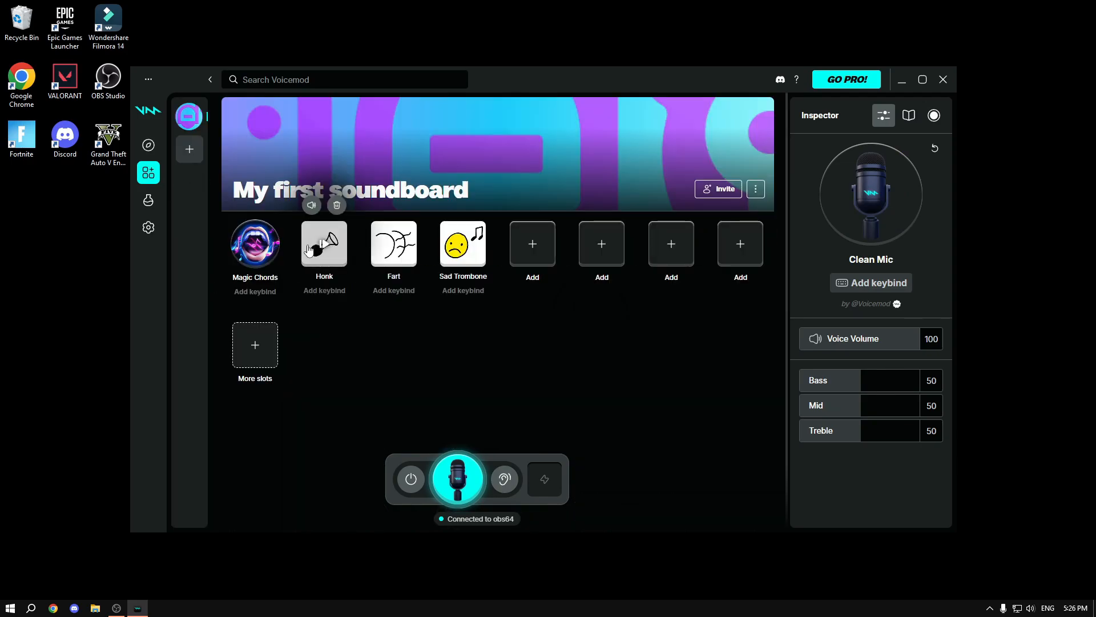
{"action": "left_click", "coordinate": [323, 244]}
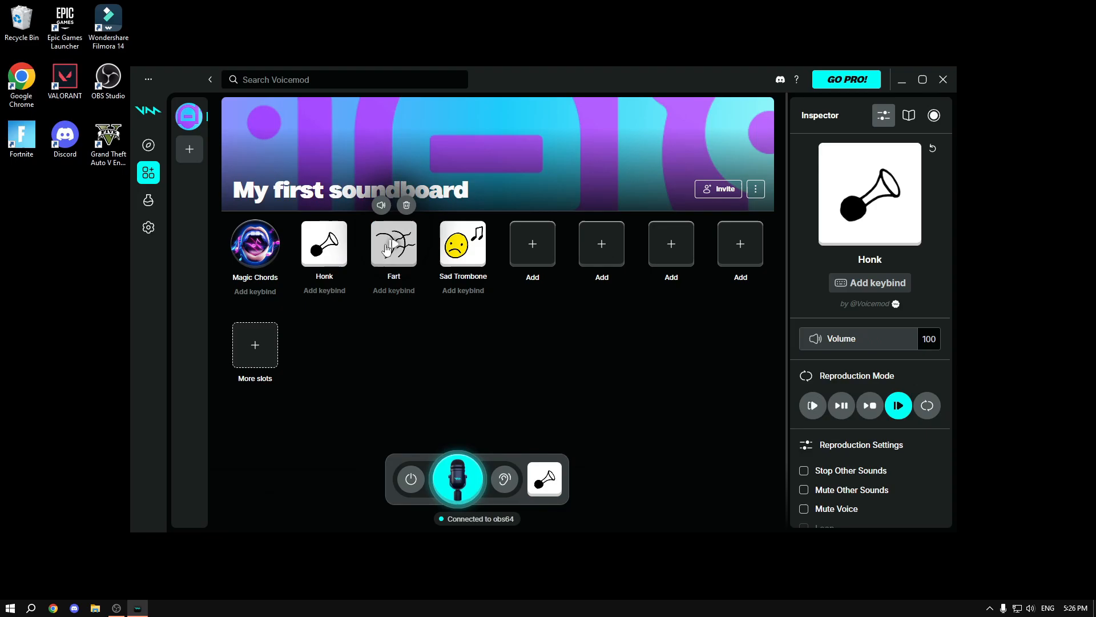
{"action": "left_click", "coordinate": [462, 244]}
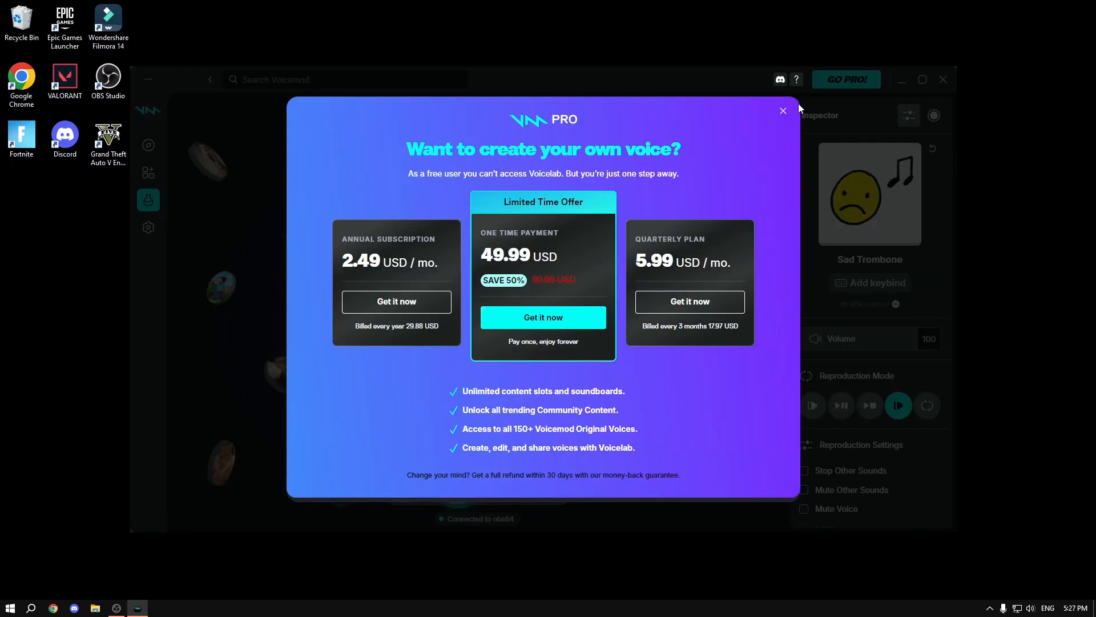
Step: Dismiss the Pro offer and browse the Voices list
{"action": "left_click", "coordinate": [782, 111]}
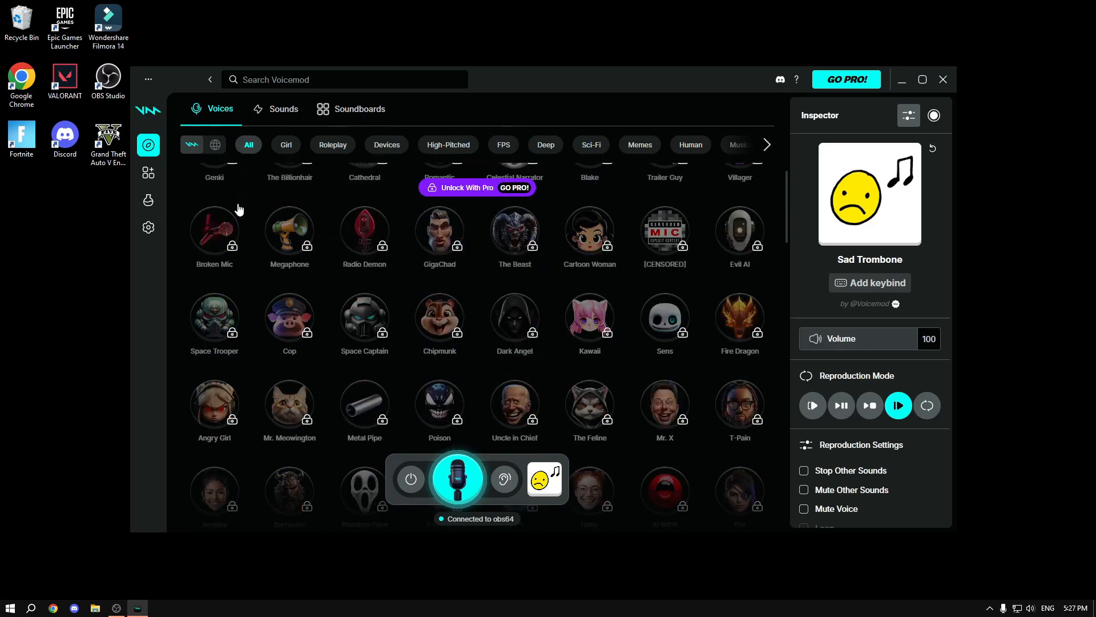
{"action": "left_click", "coordinate": [285, 145]}
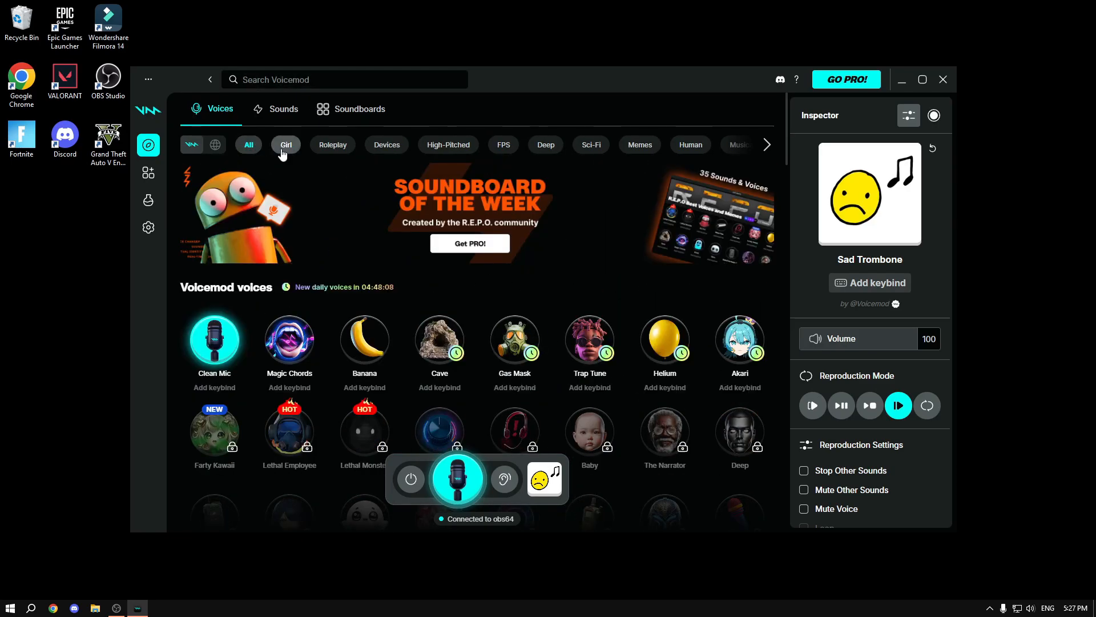
{"action": "scroll", "scroll_direction": "down", "scroll_amount": 3}
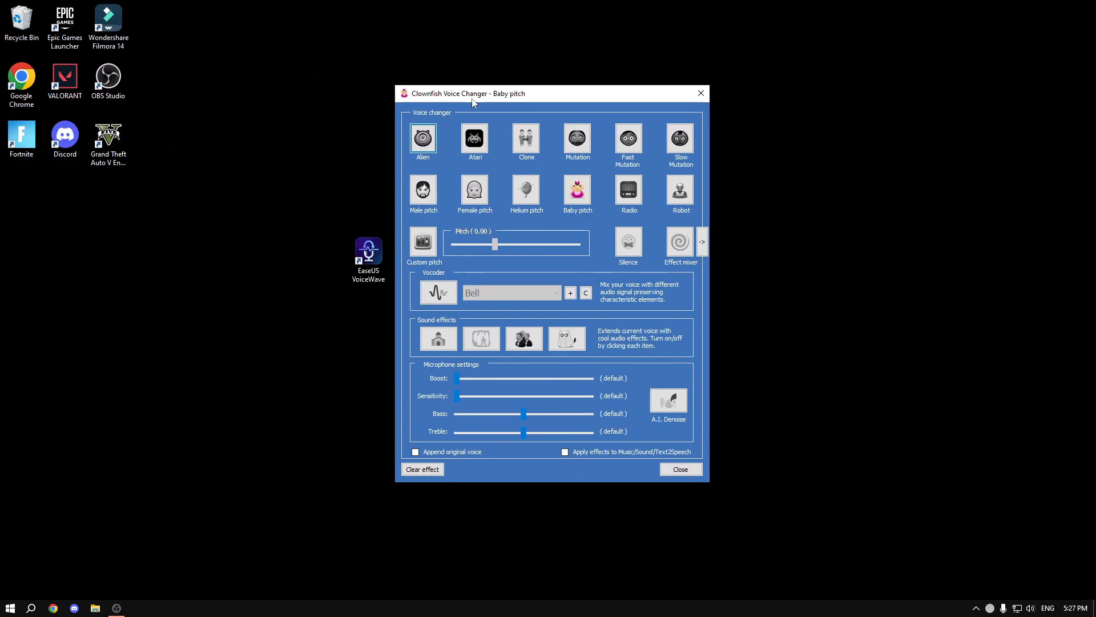
Step: Try the Alien and Atari effects, then set a custom pitch of 18
{"action": "left_click", "coordinate": [422, 139]}
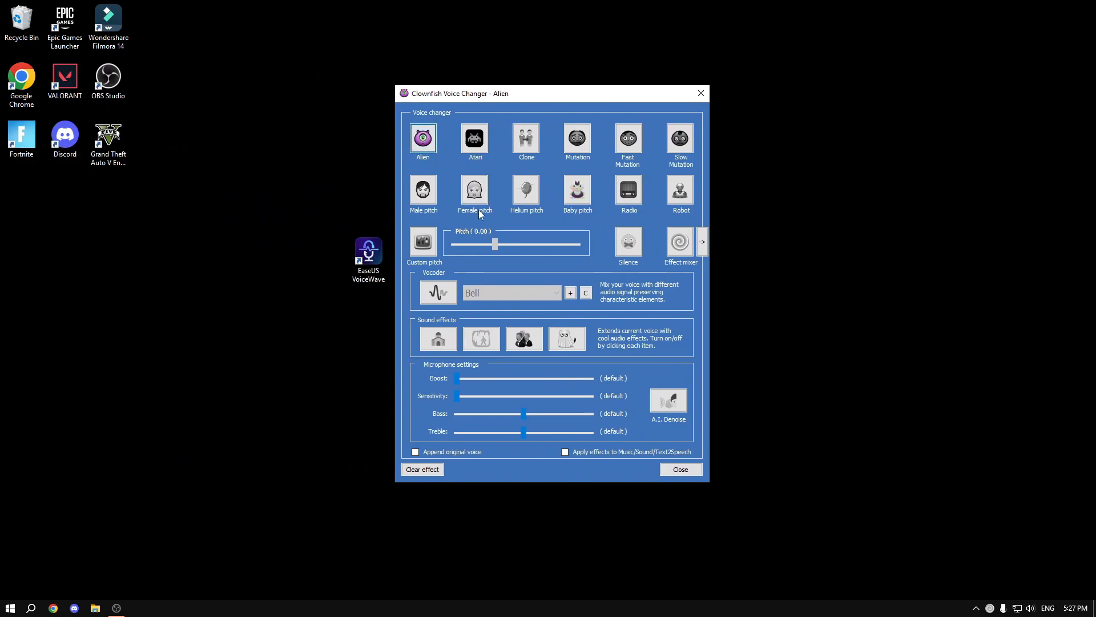
{"action": "left_click", "coordinate": [474, 138]}
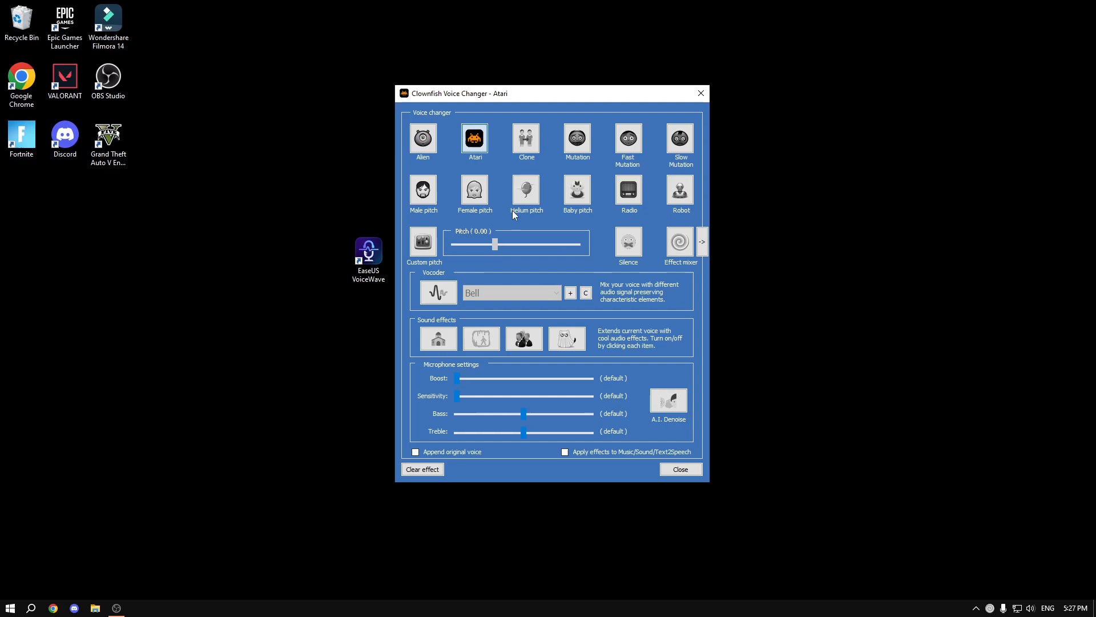
{"action": "left_click", "coordinate": [423, 138]}
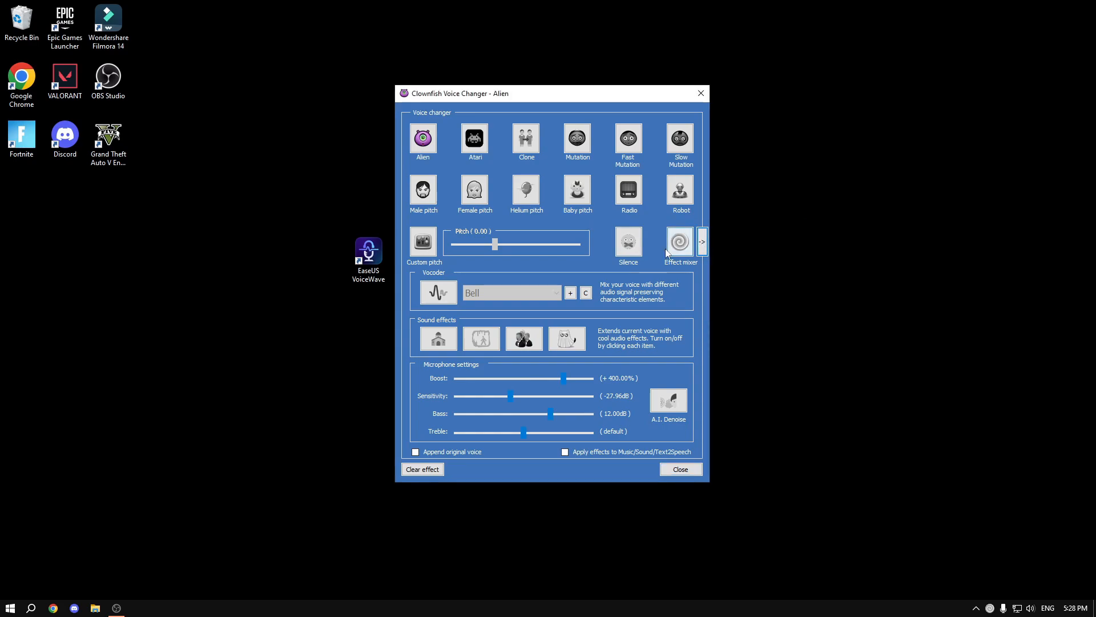
{"action": "mouse_move", "coordinate": [652, 183]}
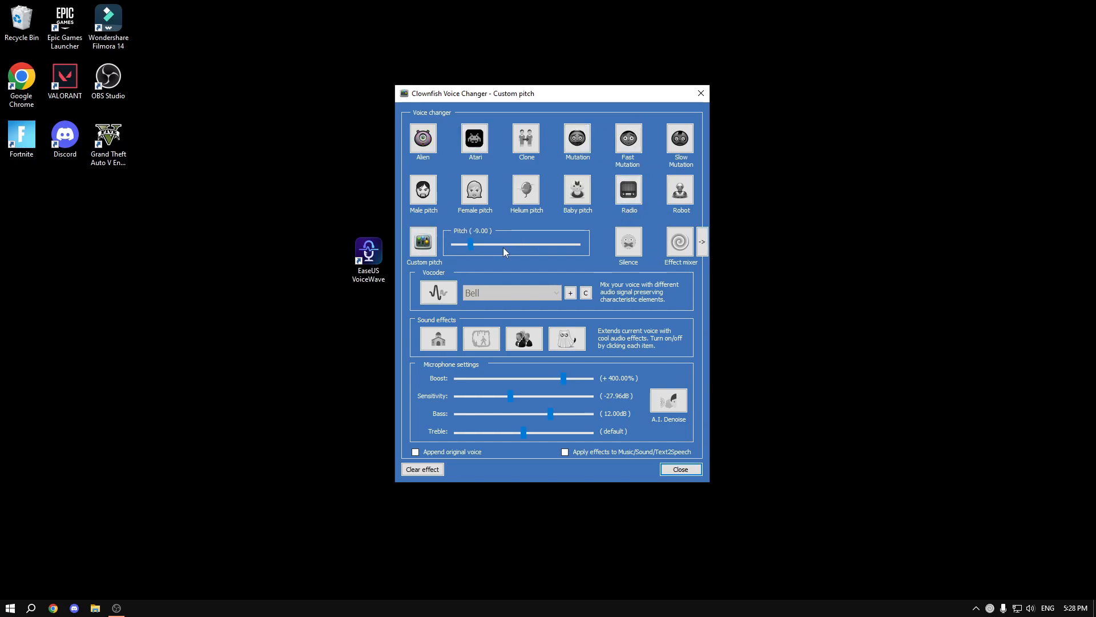
{"action": "left_click_drag", "start_coordinate": [470, 245], "coordinate": [544, 244]}
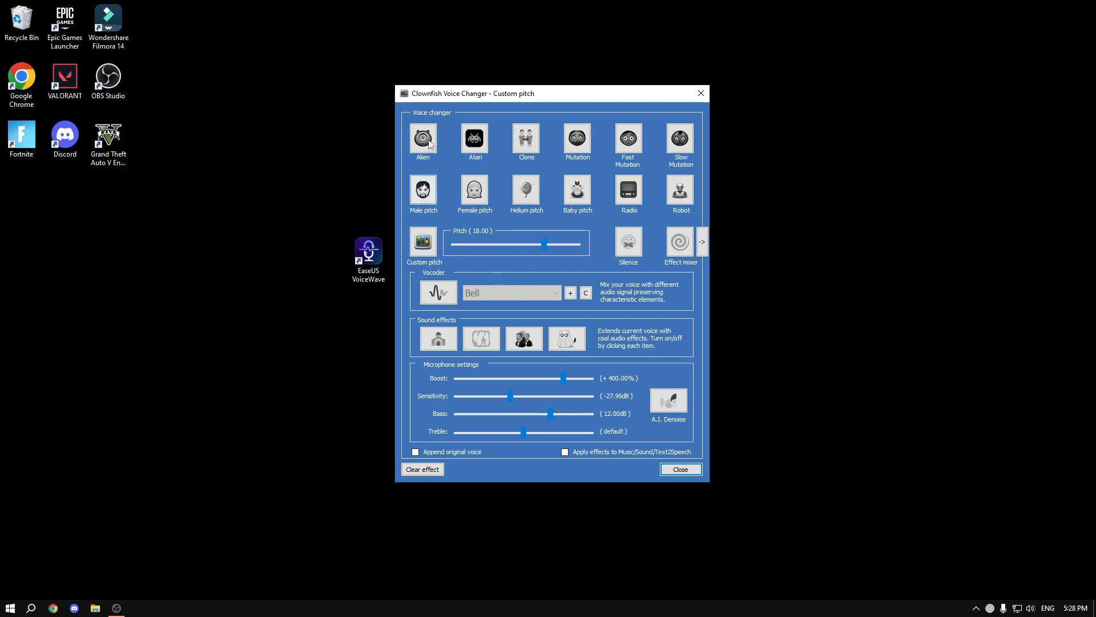